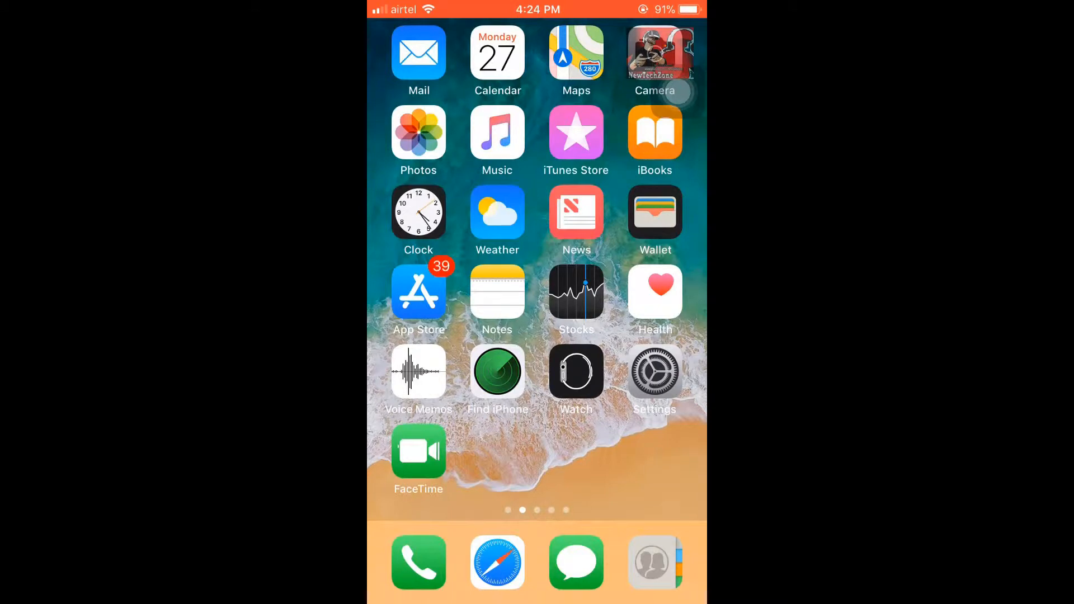
Open Settings from the home screen and go into Touch ID & Passcode.
{"action": "left_click", "coordinate": [655, 372]}
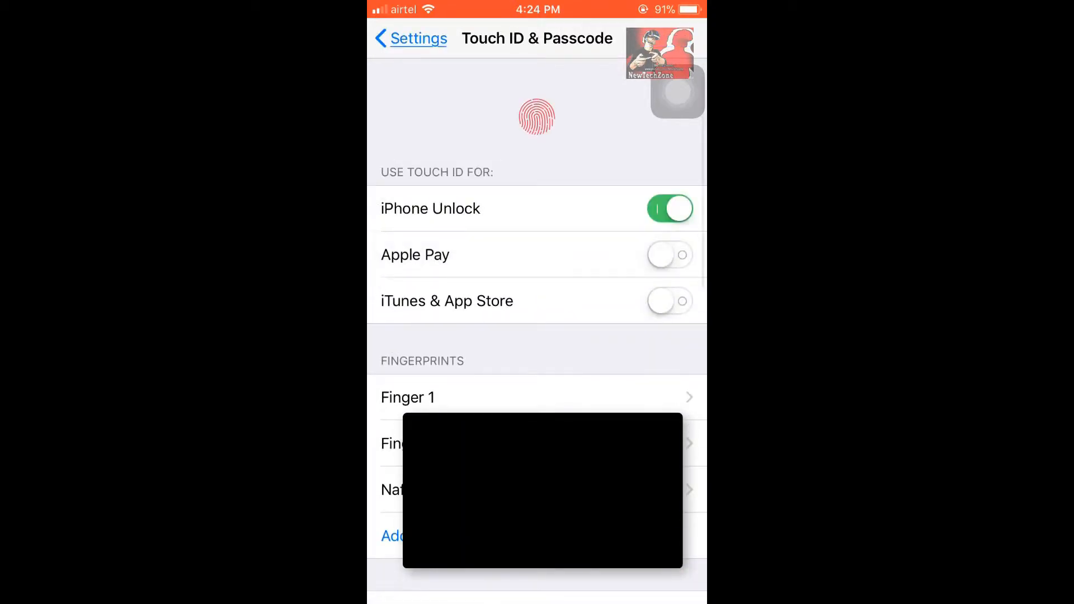
Start Change Passcode so the new-passcode keypad prompt appears.
{"action": "scroll", "scroll_direction": "up", "scroll_amount": 3}
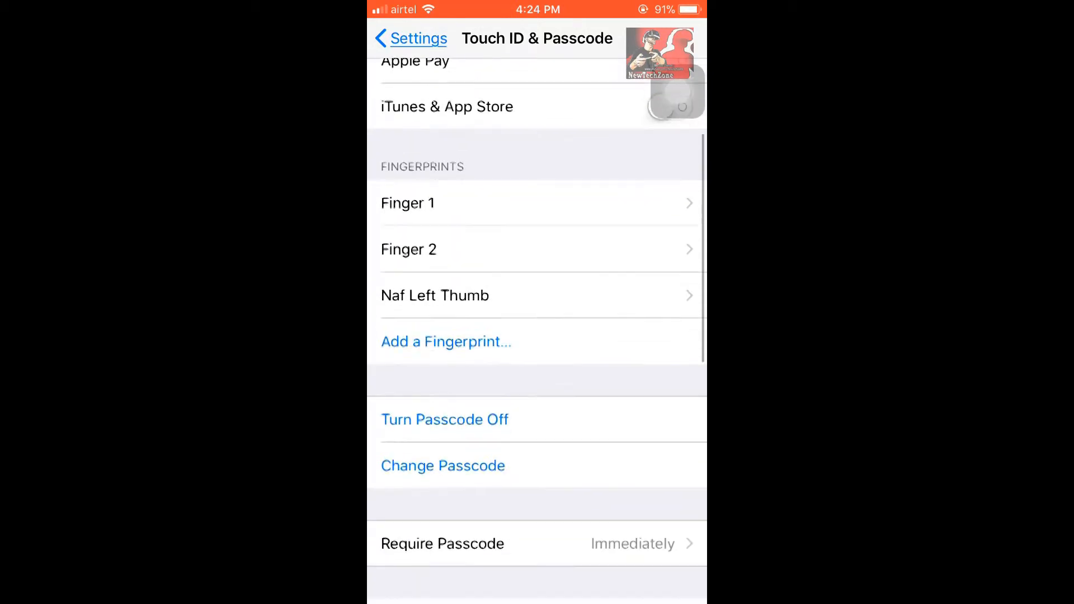
{"action": "scroll", "scroll_direction": "down", "scroll_amount": 3}
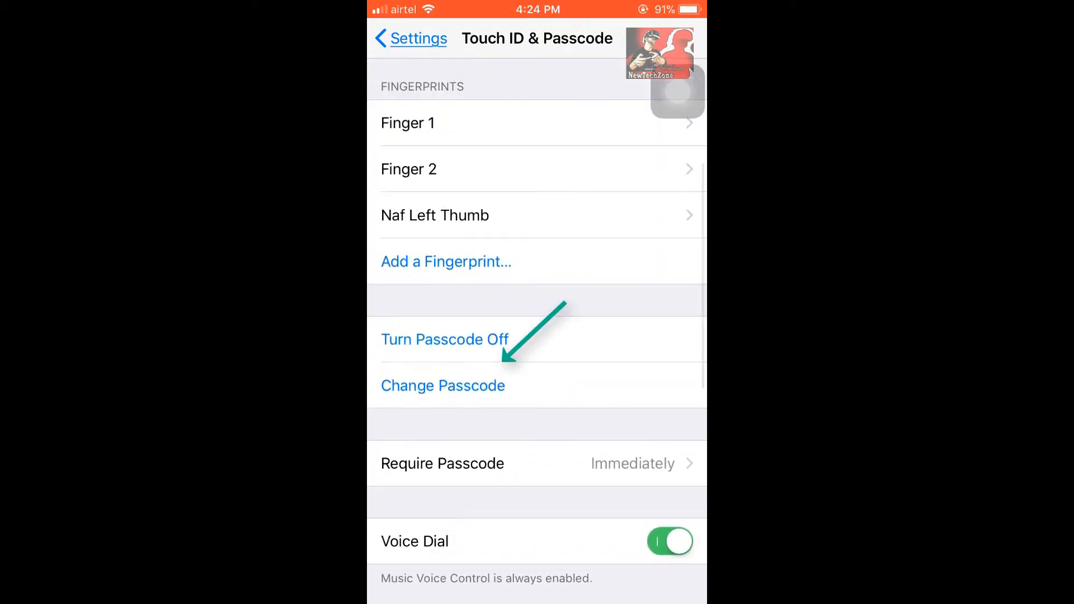
{"action": "left_click", "coordinate": [443, 385]}
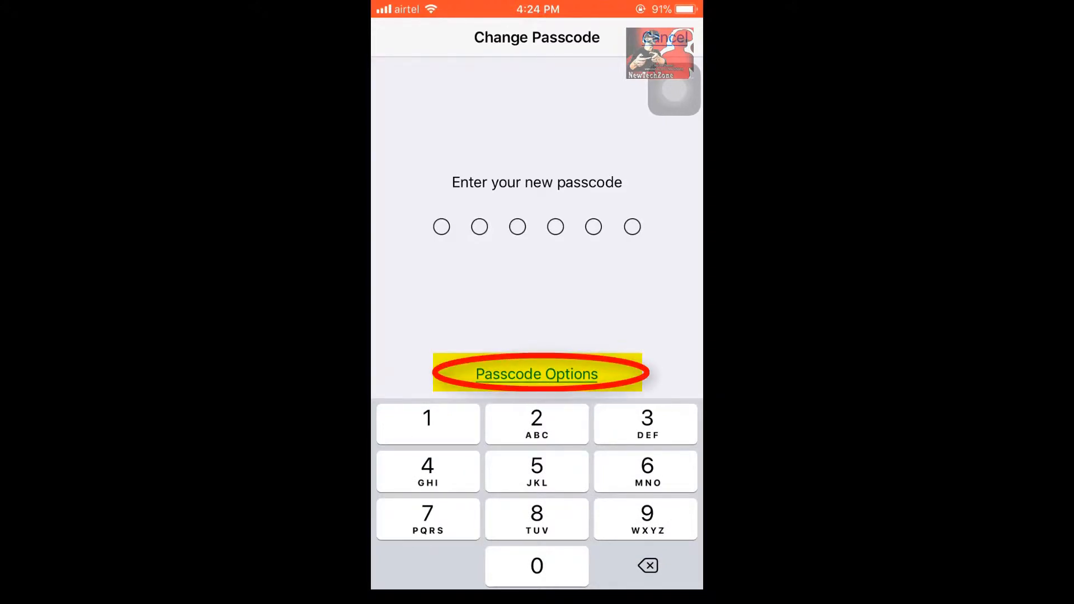
Show Passcode Options listing alphanumeric, custom numeric and 4-digit numeric formats.
{"action": "left_click", "coordinate": [536, 373]}
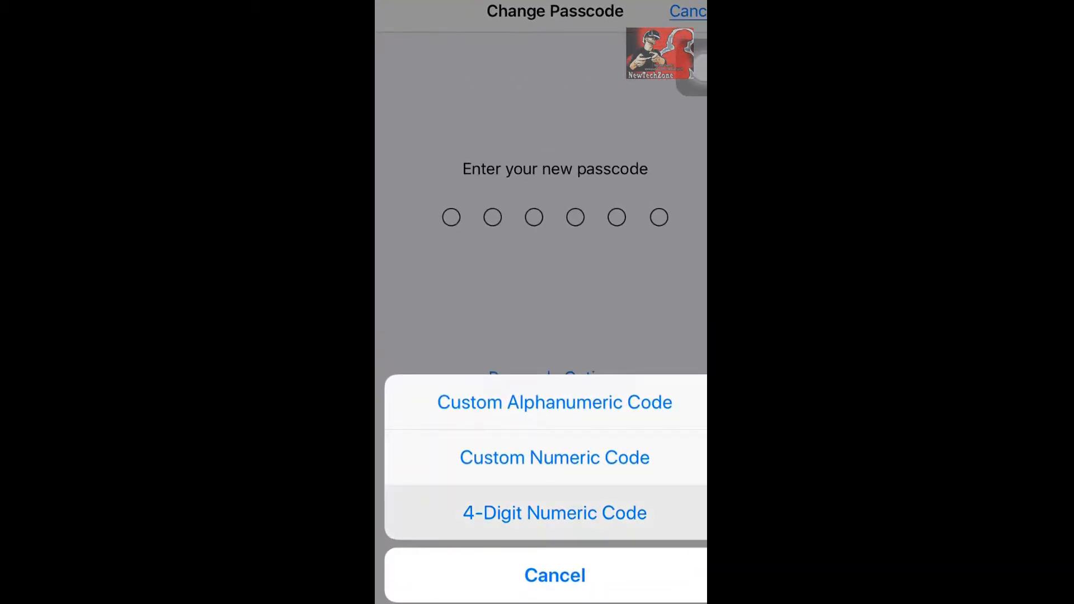
Choose 4-Digit Numeric Code, then reopen Passcode Options to confirm 6-digit is now offered.
{"action": "left_click", "coordinate": [554, 512]}
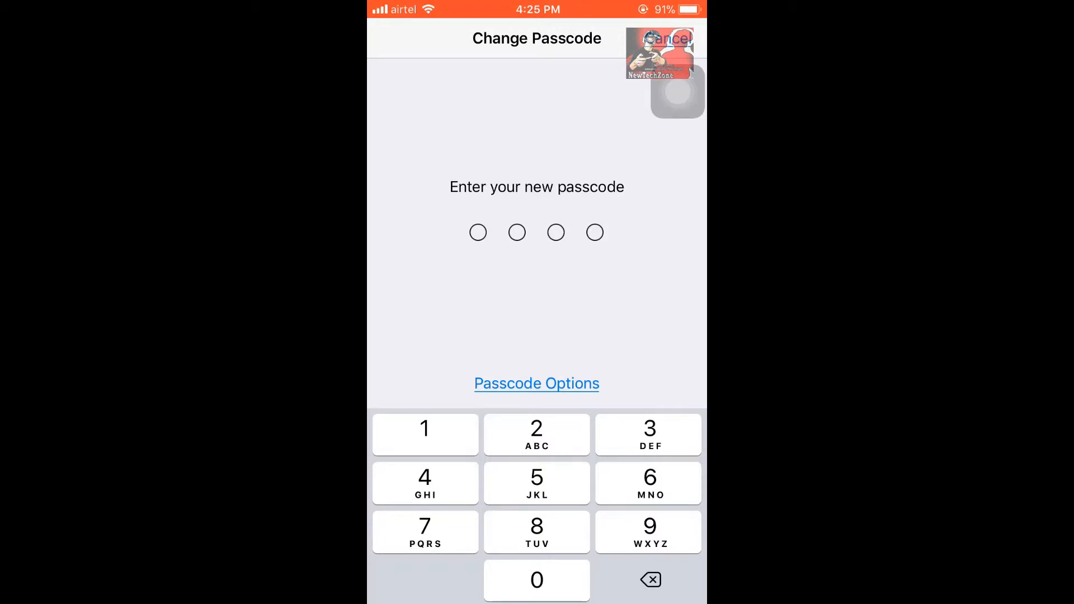
{"action": "left_click", "coordinate": [536, 383]}
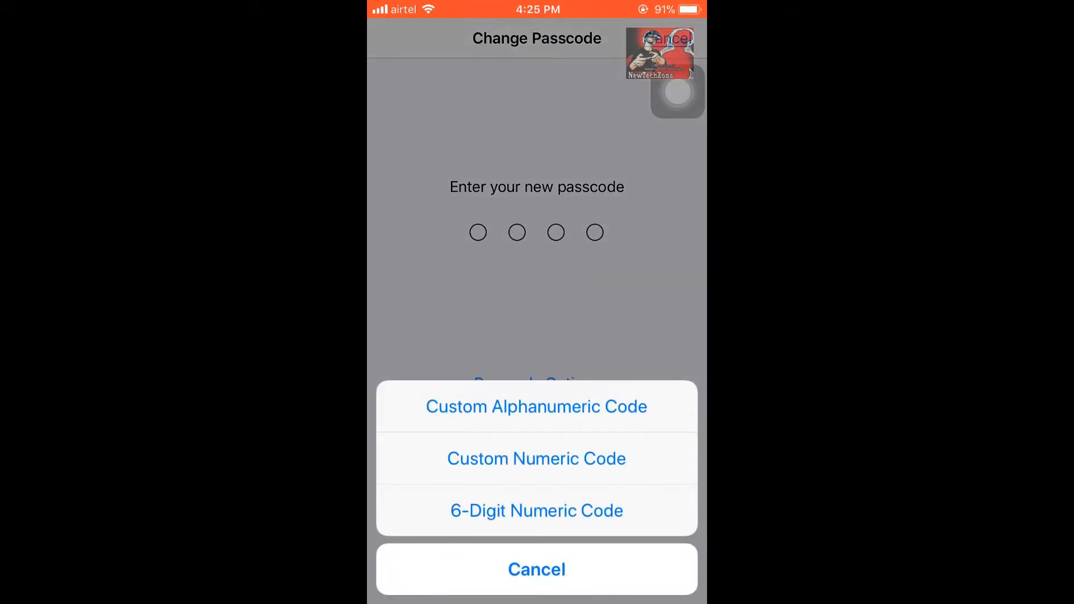